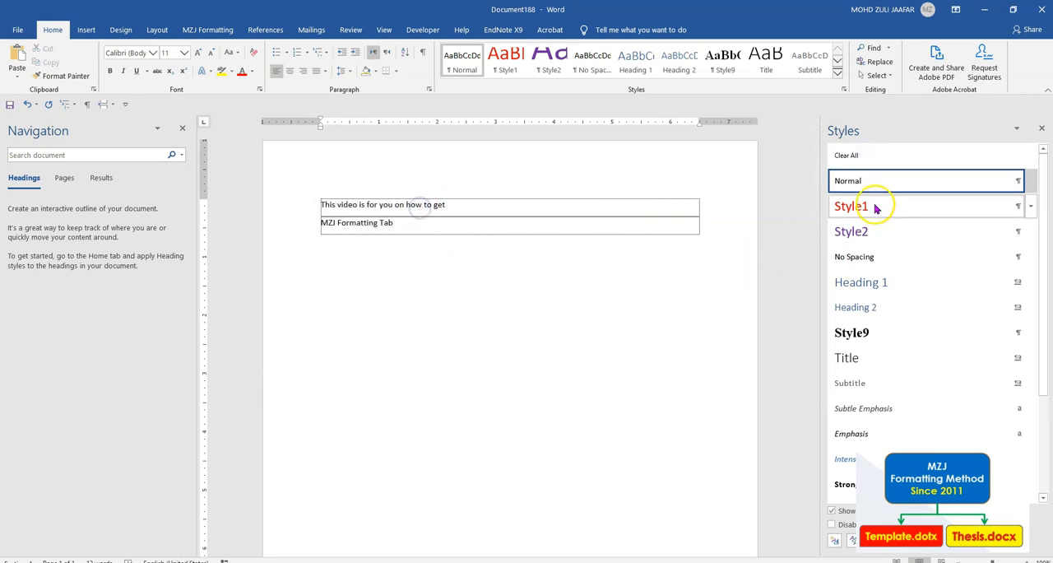
Apply Style1 and Style2 to the two table lines and go to the File menu
{"action": "left_click", "coordinate": [852, 206]}
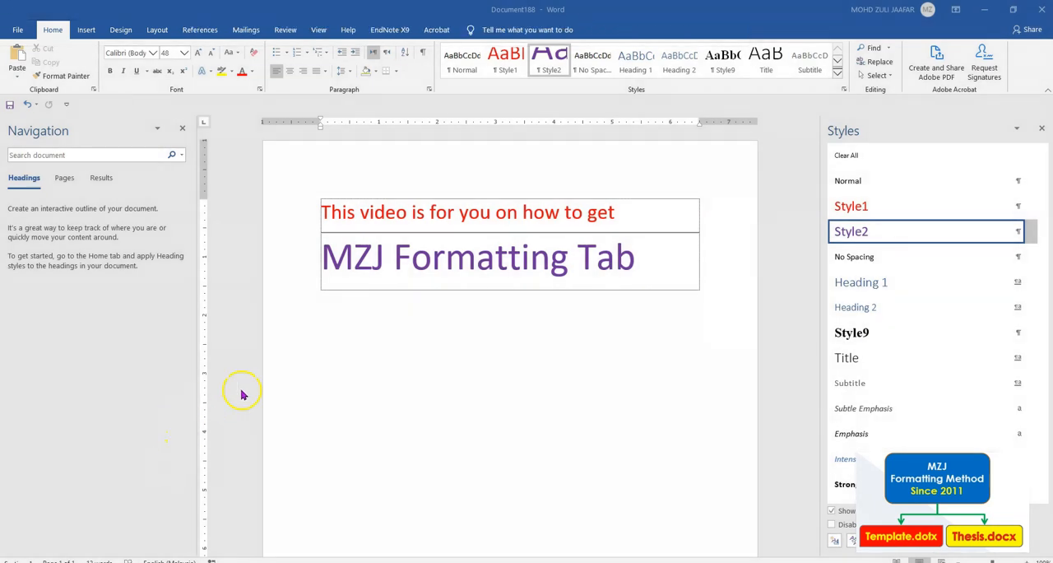
{"action": "mouse_move", "coordinate": [156, 155]}
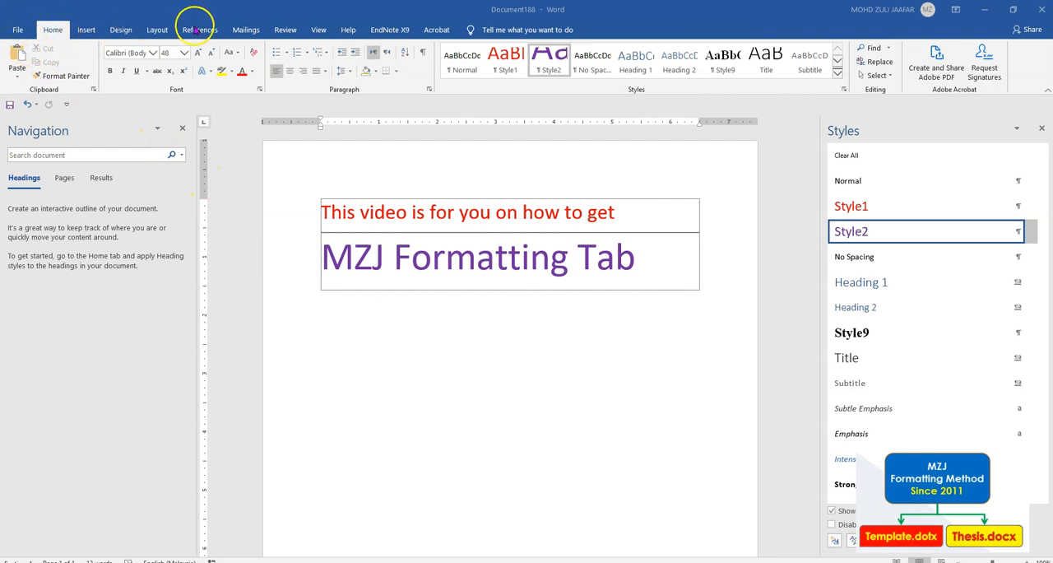
{"action": "mouse_move", "coordinate": [470, 30]}
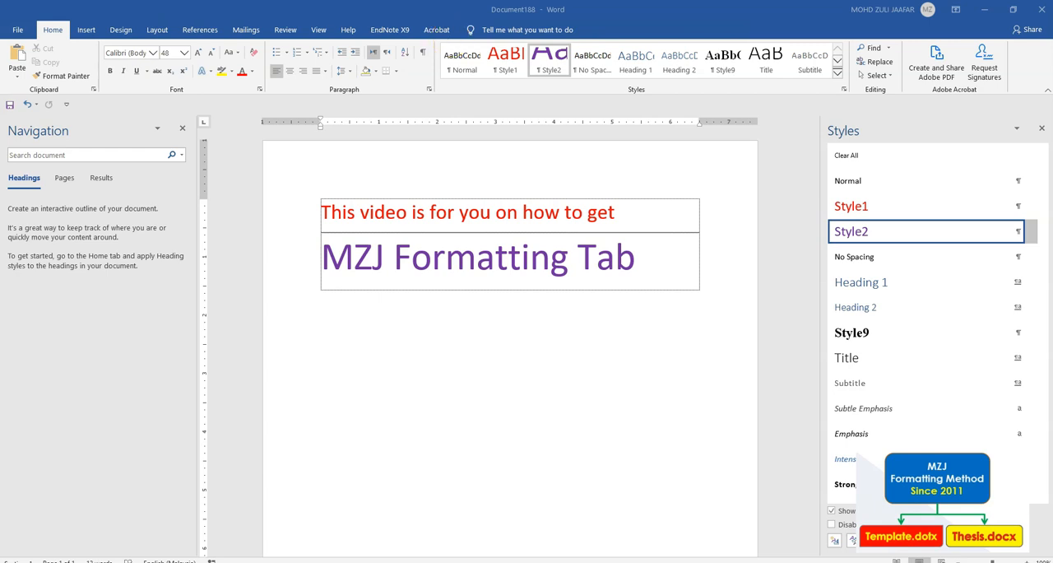
{"action": "left_click", "coordinate": [16, 30]}
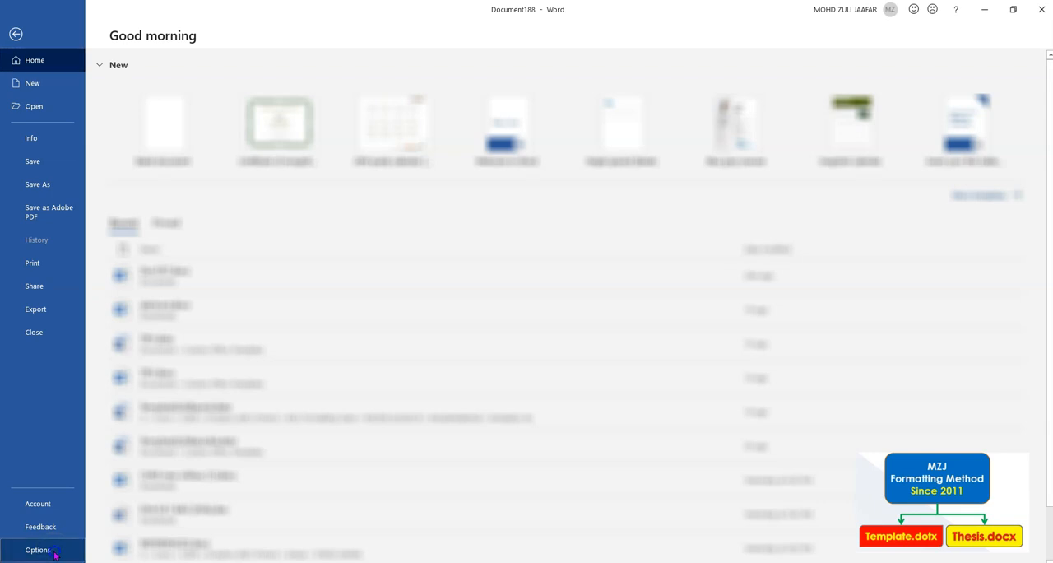
Show Word Options' Customize Ribbon page with its Import/Export choices listed
{"action": "left_click", "coordinate": [36, 550]}
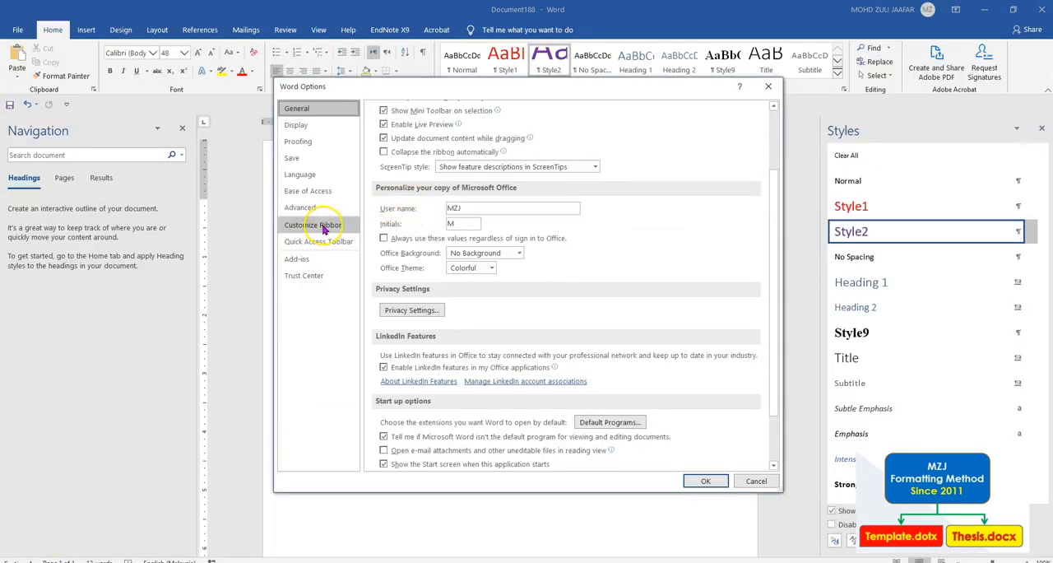
{"action": "left_click", "coordinate": [313, 225]}
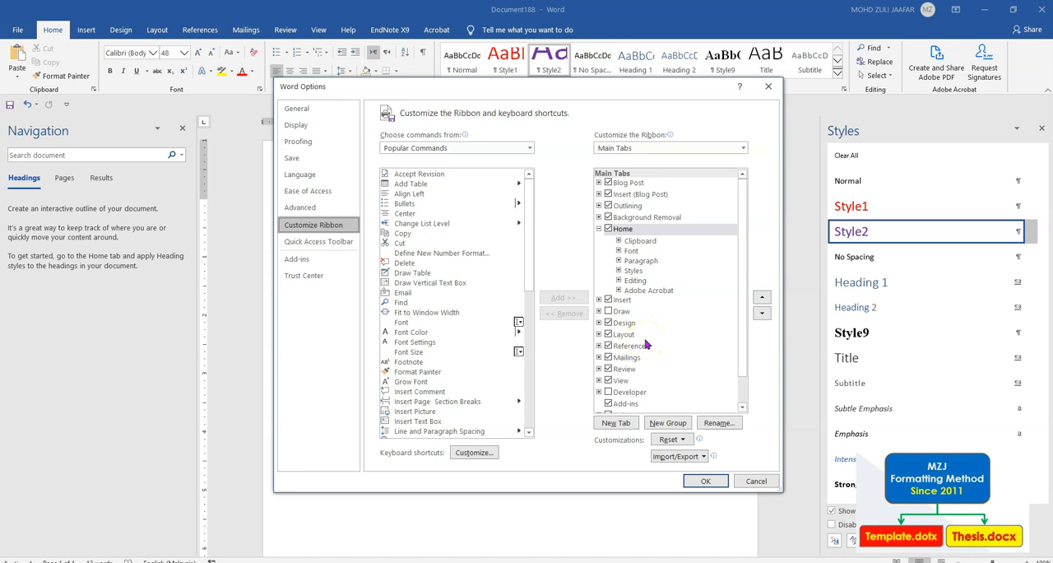
{"action": "mouse_move", "coordinate": [450, 358]}
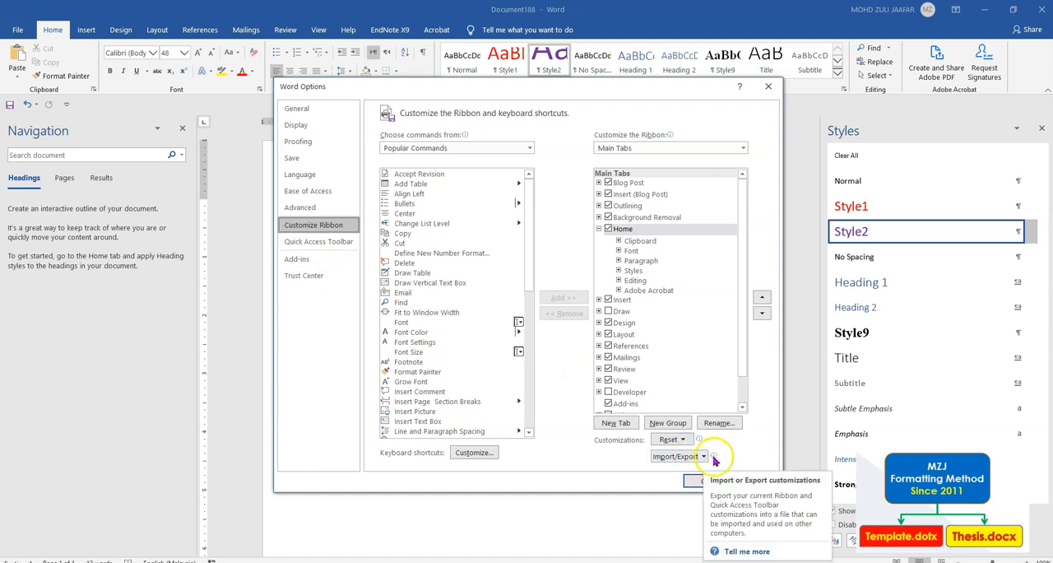
{"action": "left_click", "coordinate": [678, 456]}
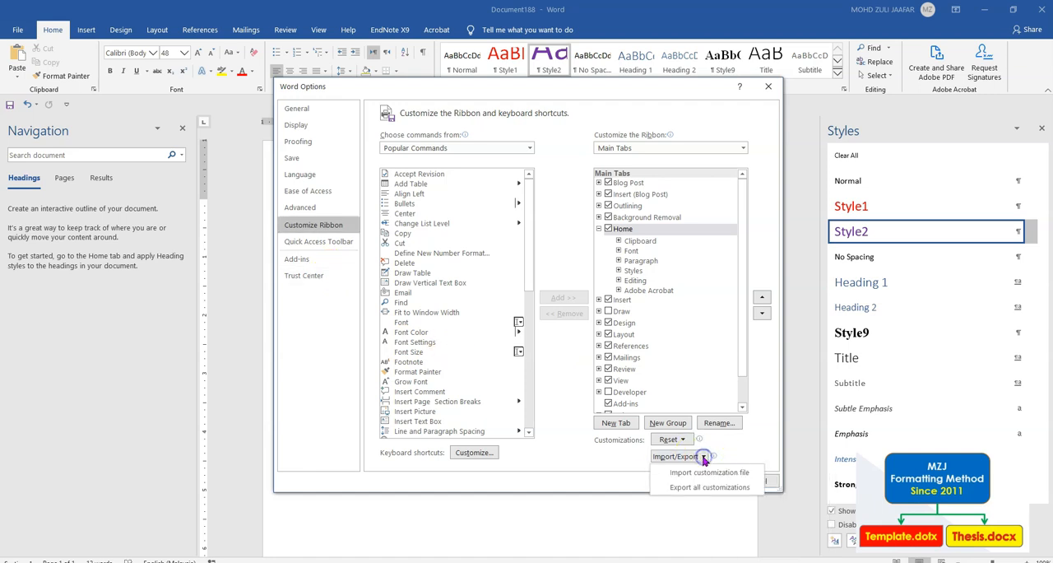
Import the customization file 'MZJ Formatting Tab.exportedUI' from Downloads
{"action": "left_click", "coordinate": [710, 471]}
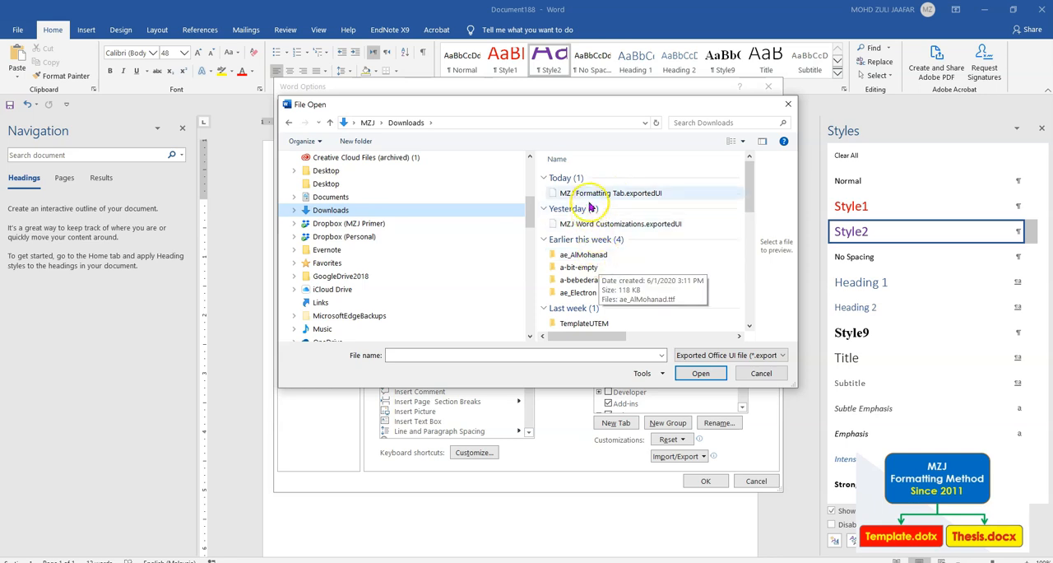
{"action": "left_click", "coordinate": [609, 192]}
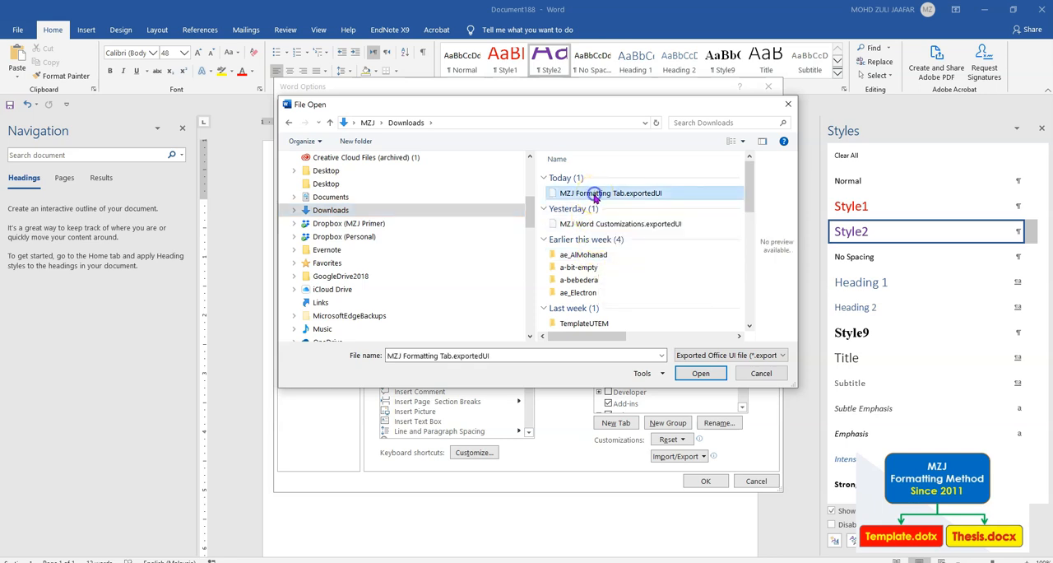
{"action": "left_click", "coordinate": [701, 373]}
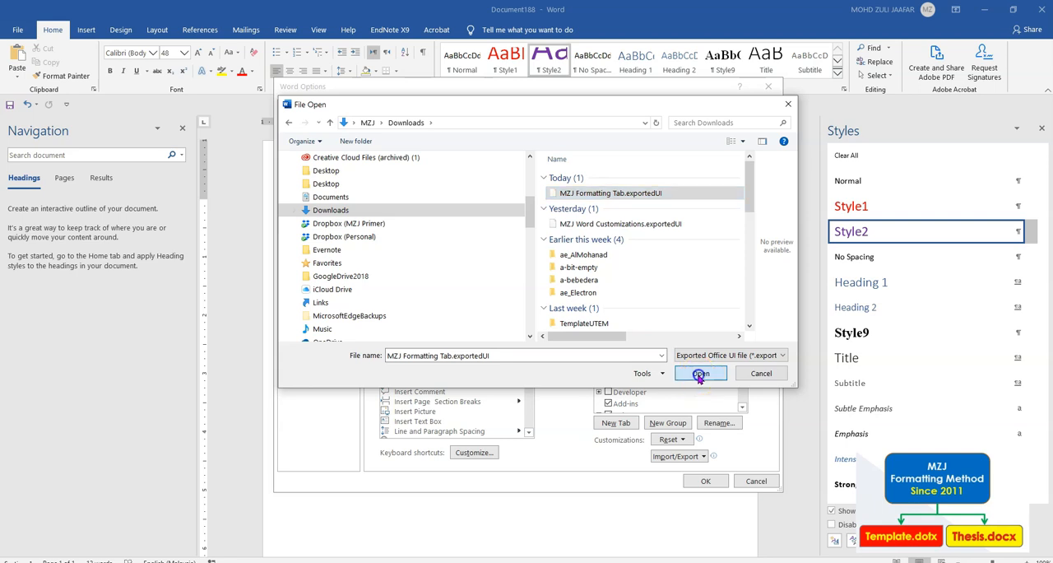
{"action": "left_click", "coordinate": [699, 373]}
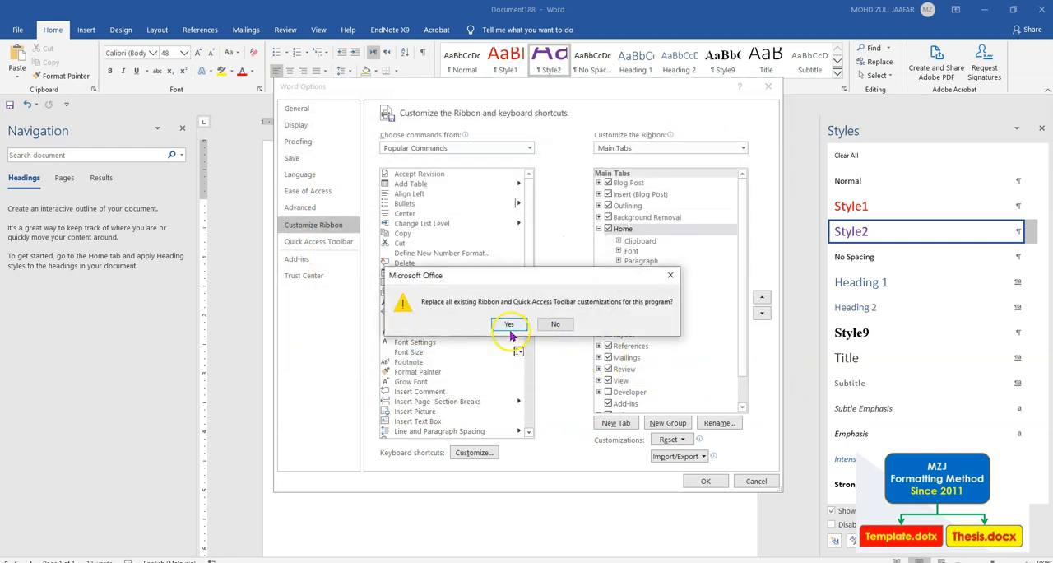
Replace existing customizations, close Word Options, and display the MZJ Formatting tab
{"action": "left_click", "coordinate": [509, 324]}
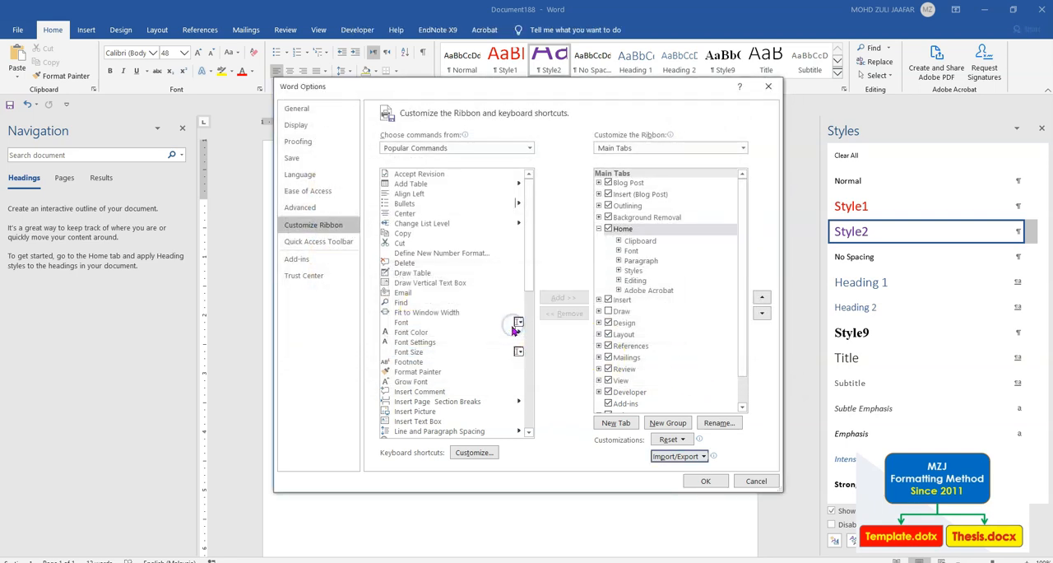
{"action": "mouse_move", "coordinate": [705, 481]}
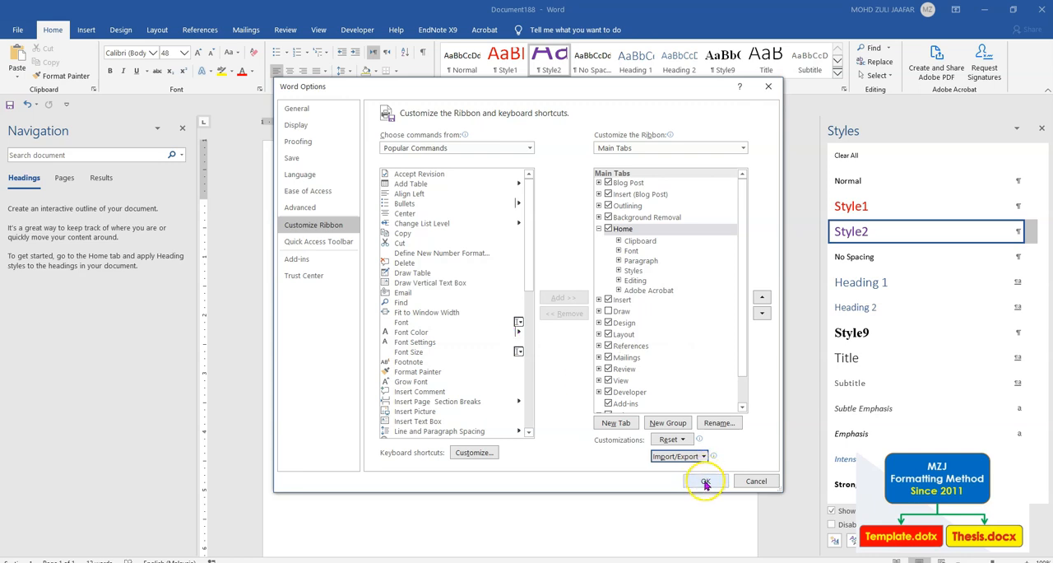
{"action": "left_click", "coordinate": [704, 480]}
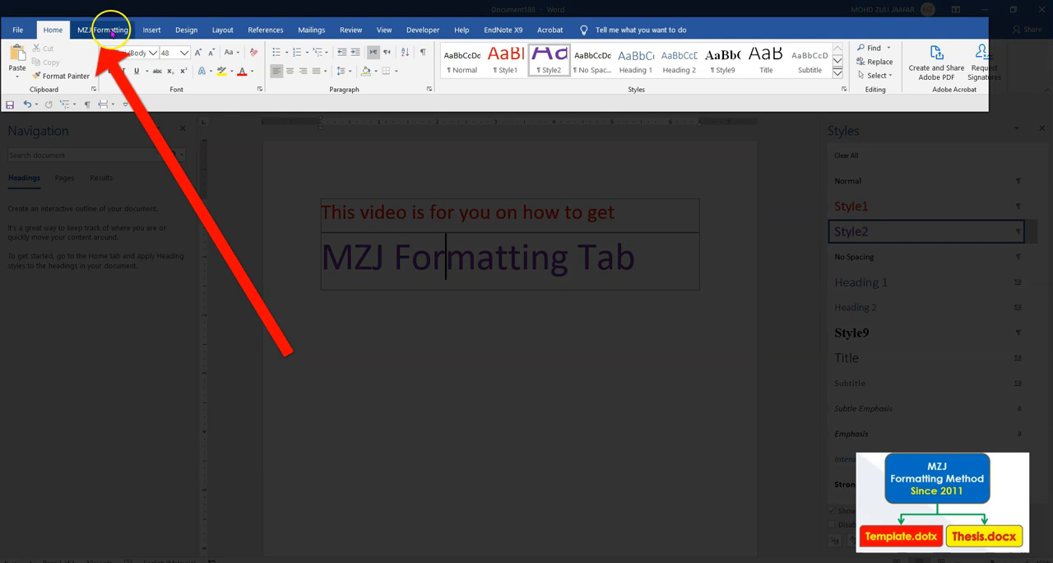
{"action": "left_click", "coordinate": [102, 30]}
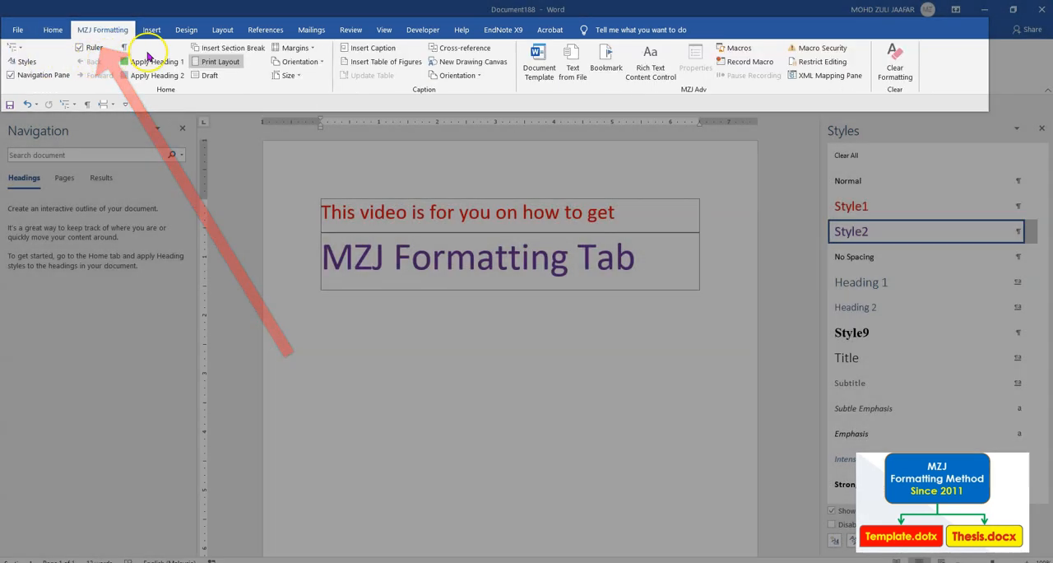